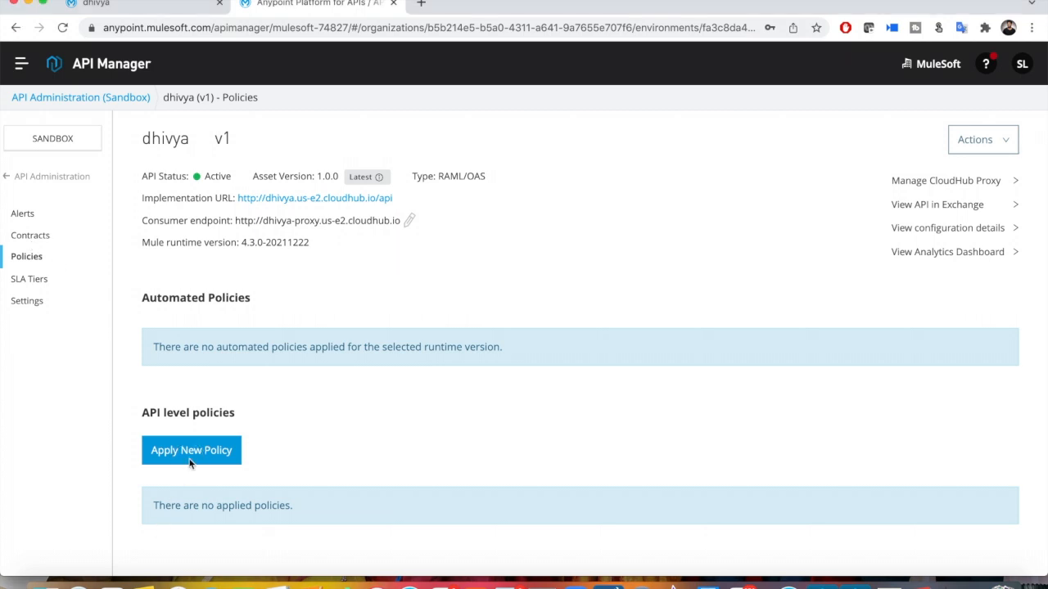
# Step: From the new policy list, pick Basic authentication - Simple version 1.2.2
pyautogui.click(191, 450)
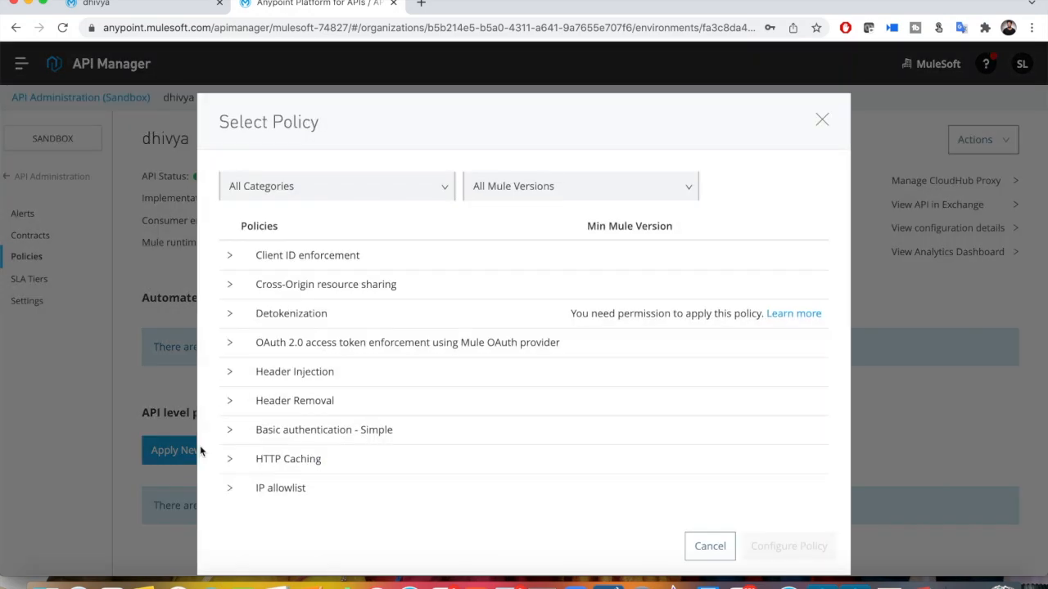
pyautogui.moveTo(295, 367)
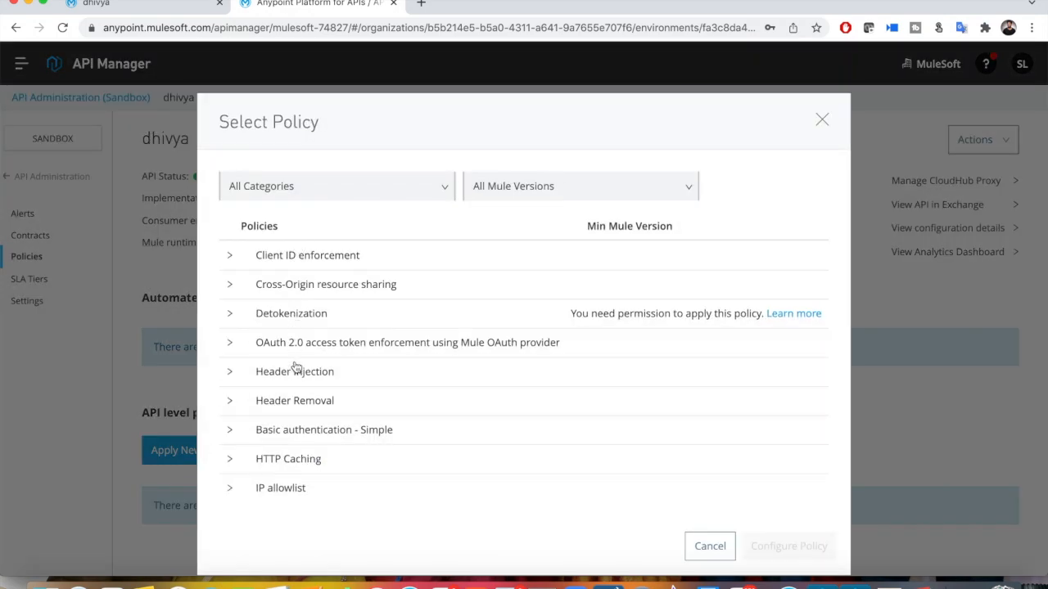
pyautogui.click(230, 430)
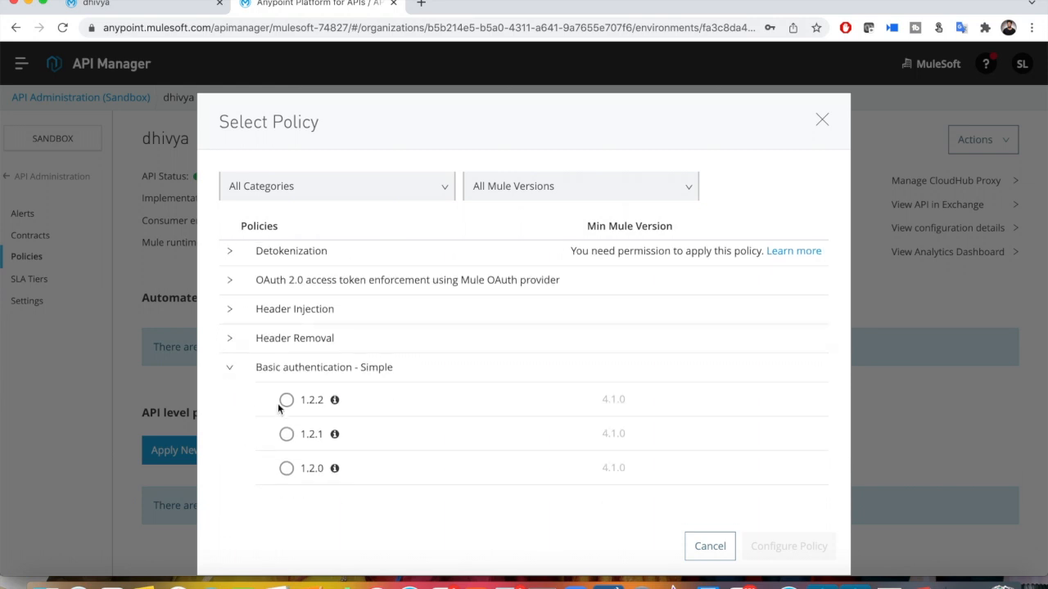
pyautogui.click(286, 401)
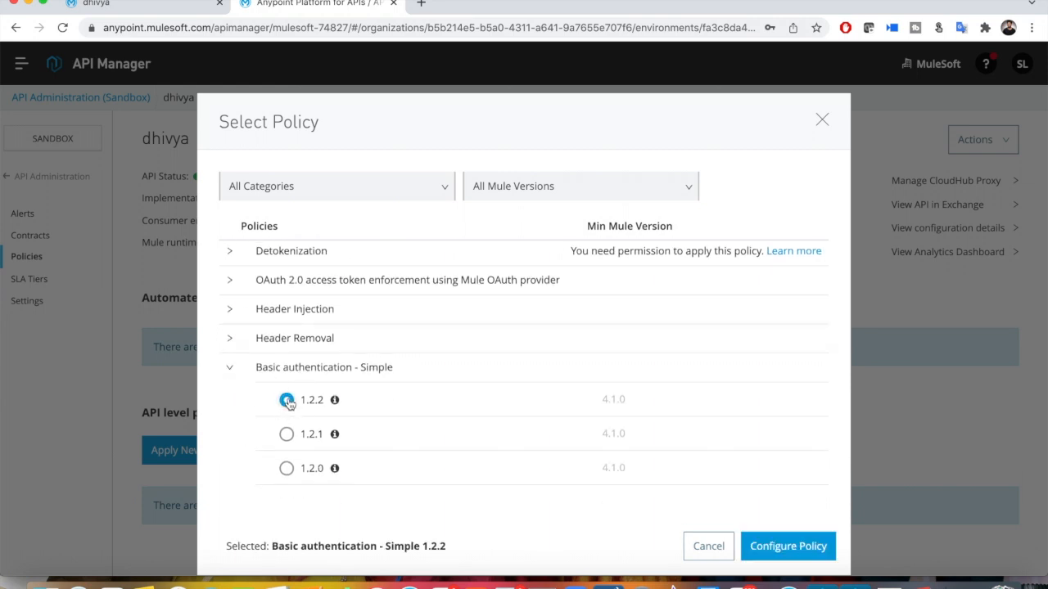
pyautogui.click(286, 399)
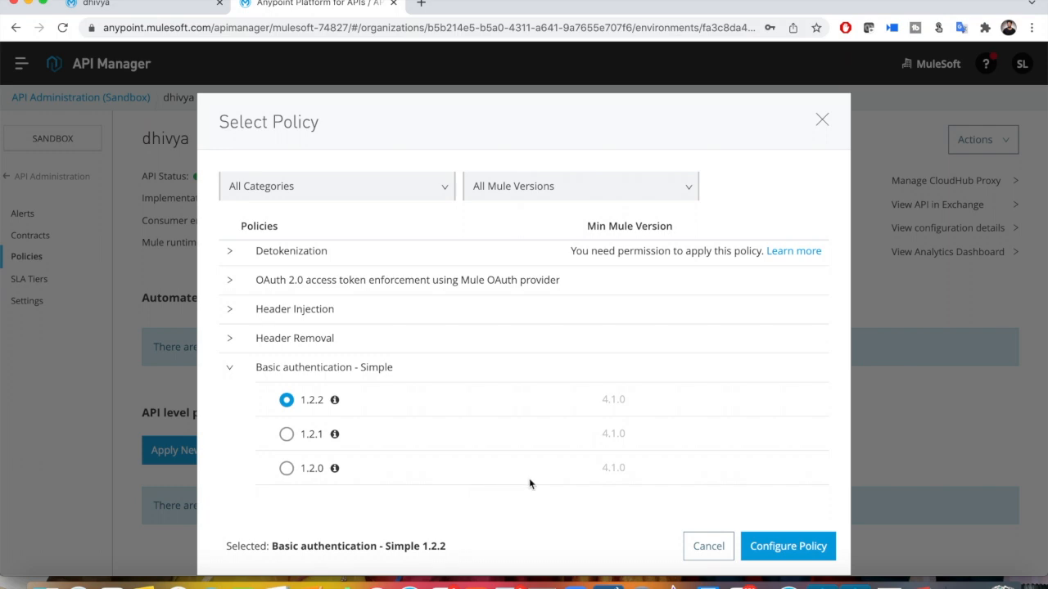
# Step: Configure basic authentication with user name root for all API methods and resources, then apply
pyautogui.click(787, 546)
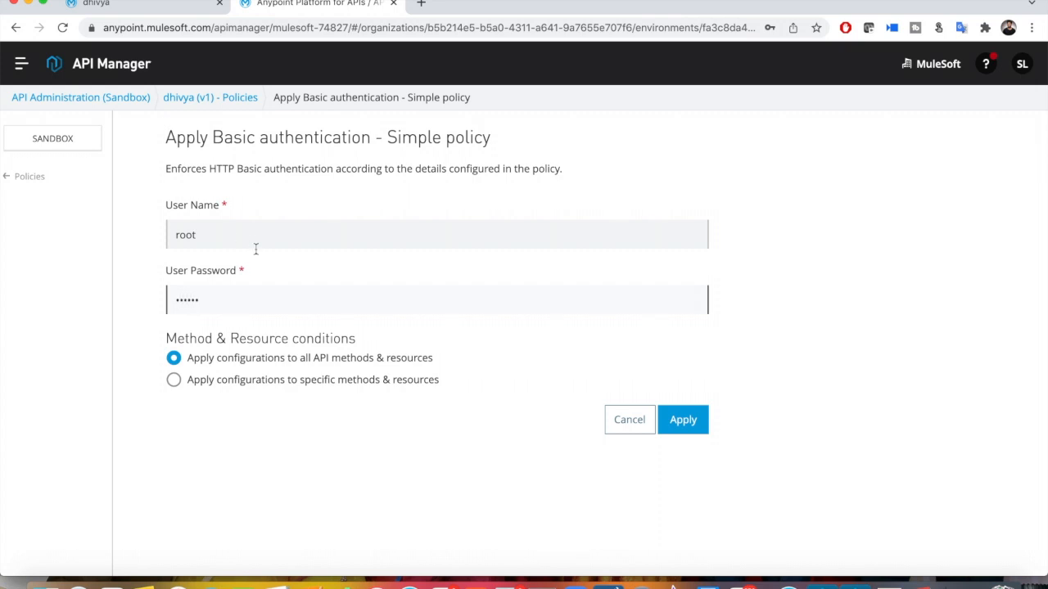
pyautogui.moveTo(221, 370)
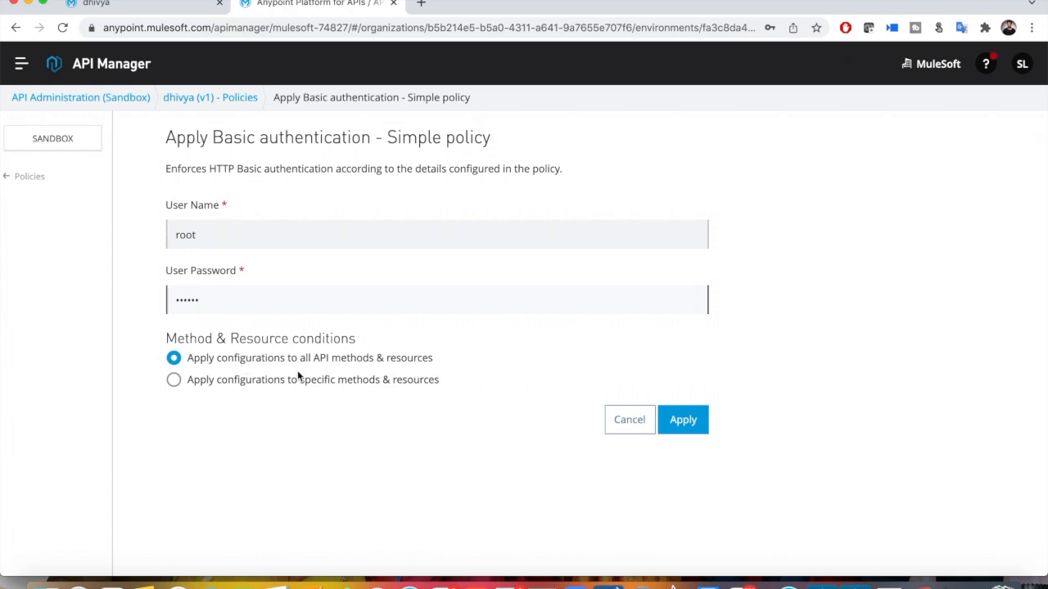
pyautogui.moveTo(381, 370)
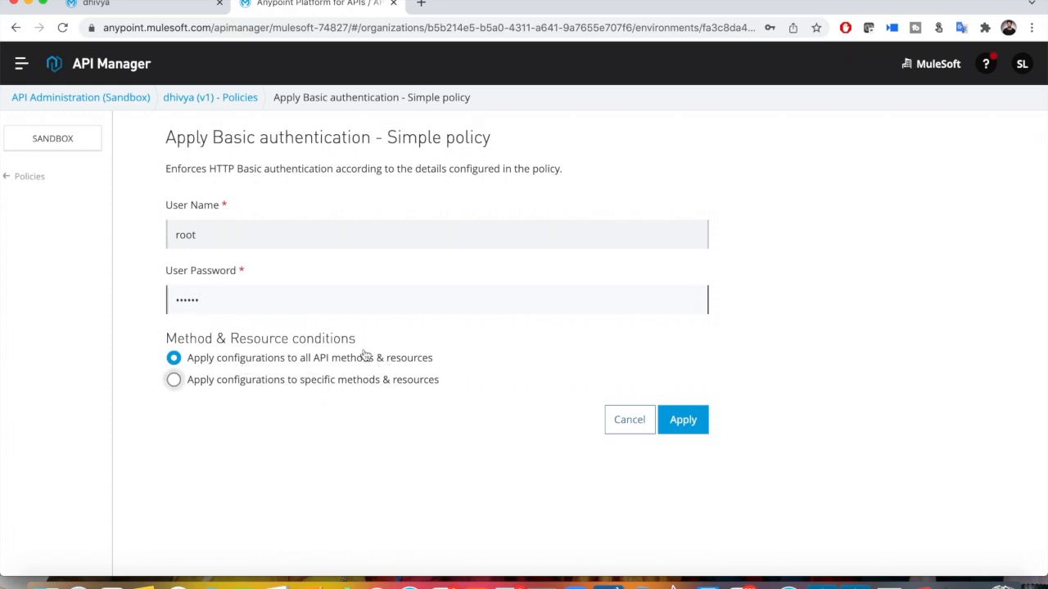
pyautogui.moveTo(289, 242)
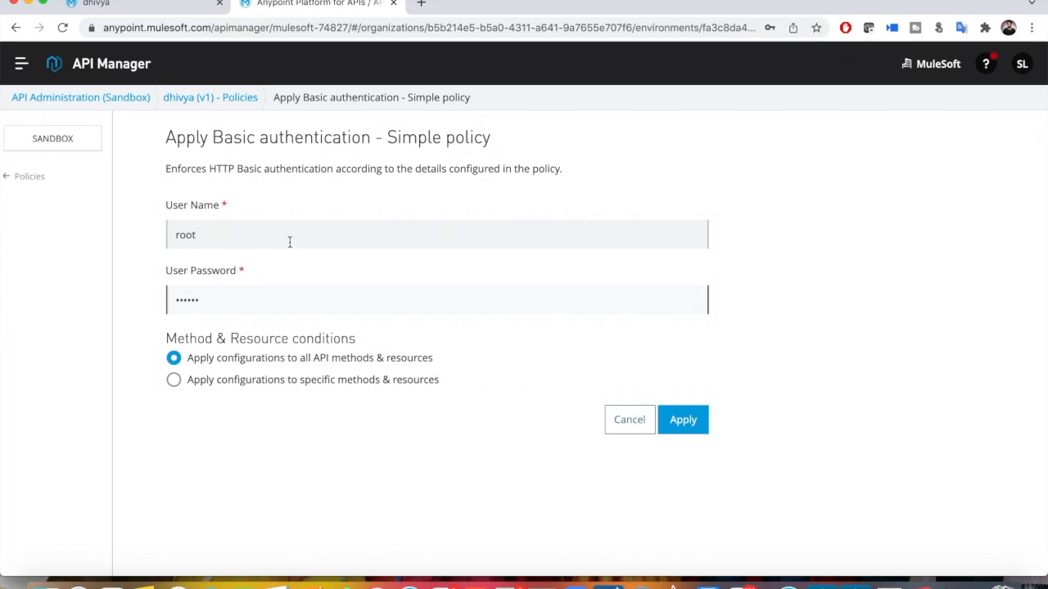
pyautogui.moveTo(732, 449)
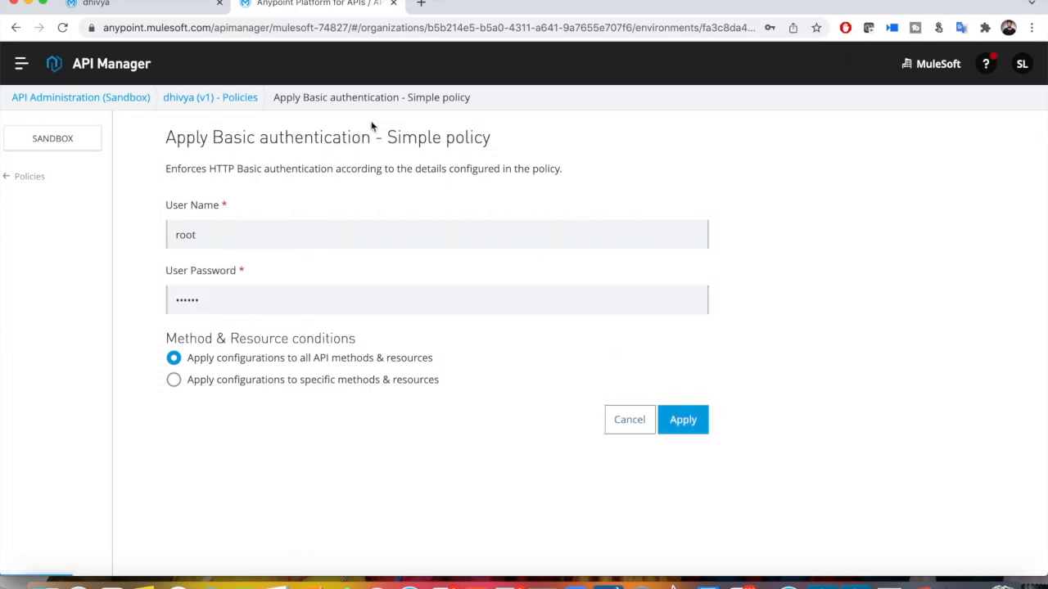
pyautogui.click(315, 5)
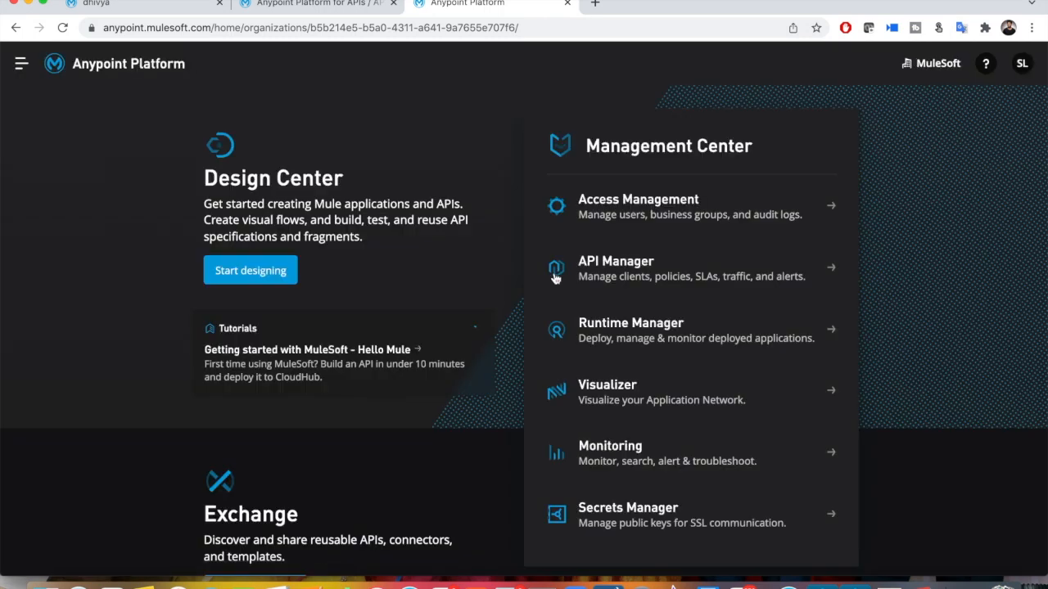
# Step: Go to Runtime Manager and view the dbabu application's live console logs
pyautogui.click(631, 329)
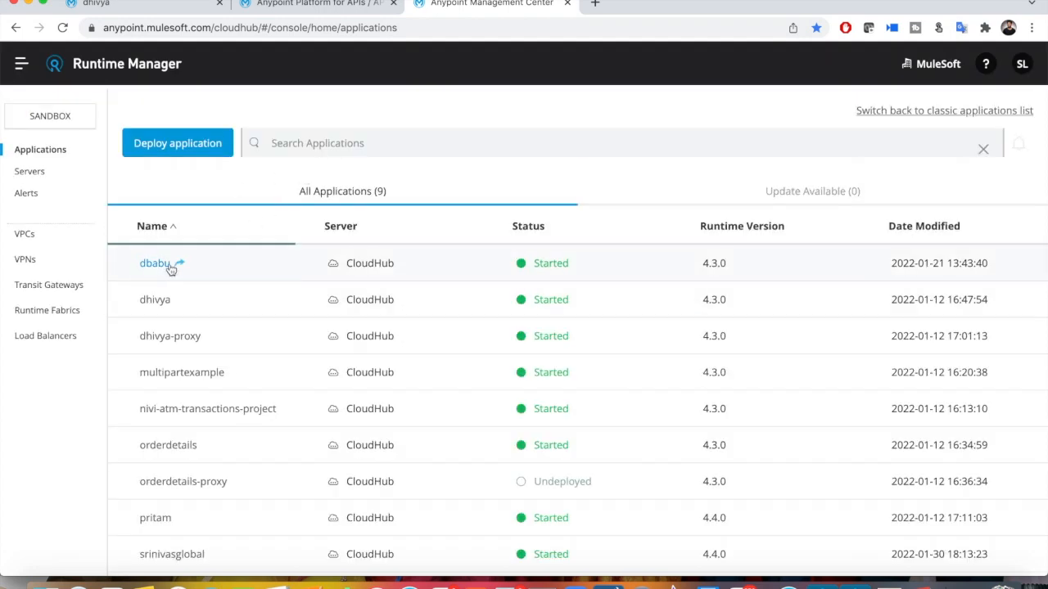
pyautogui.click(153, 262)
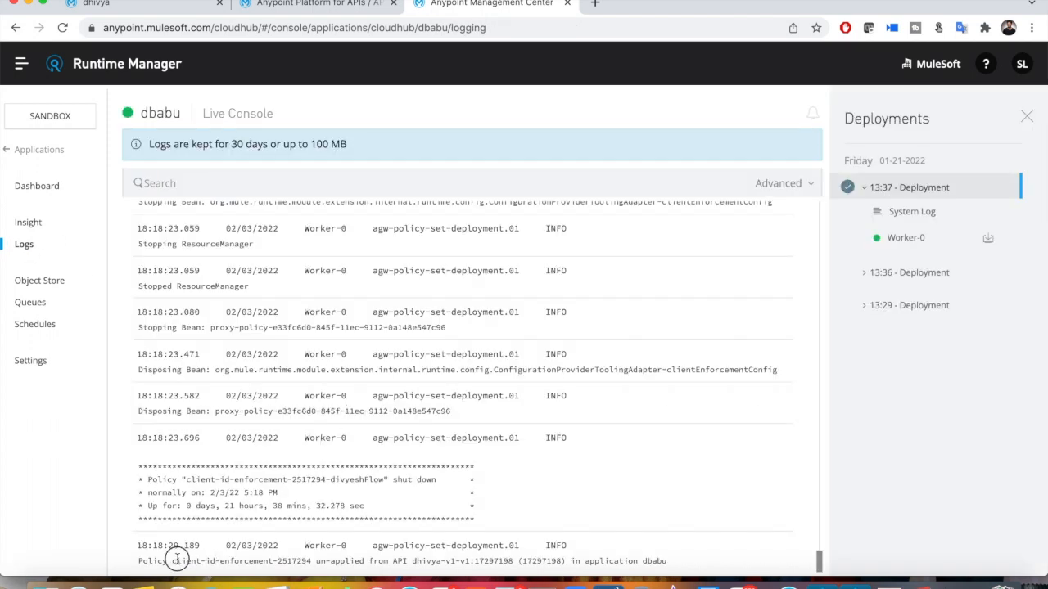
# Step: Highlight the un-applied client-id-enforcement line and the applied http-basic-authentication 1.2.2 entry
pyautogui.moveTo(174, 561); pyautogui.dragTo(301, 560)
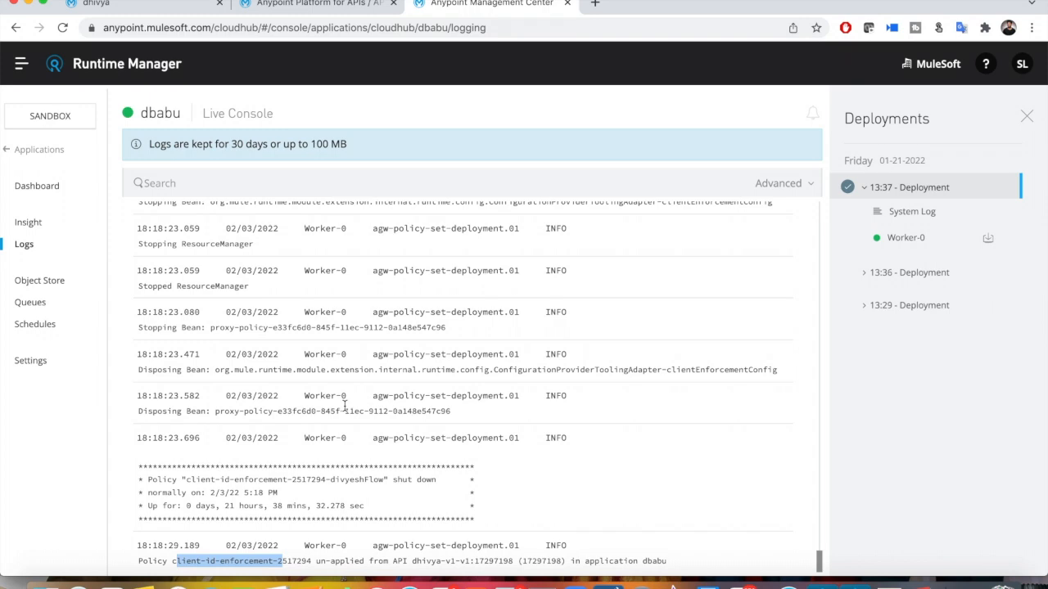
pyautogui.moveTo(465, 433)
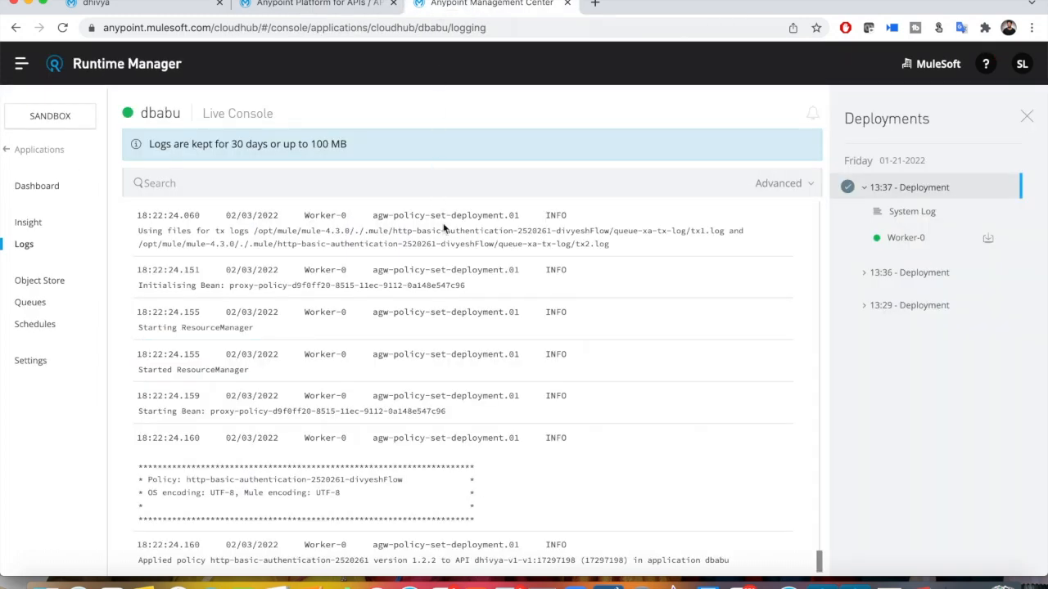
pyautogui.moveTo(241, 553); pyautogui.dragTo(732, 552)
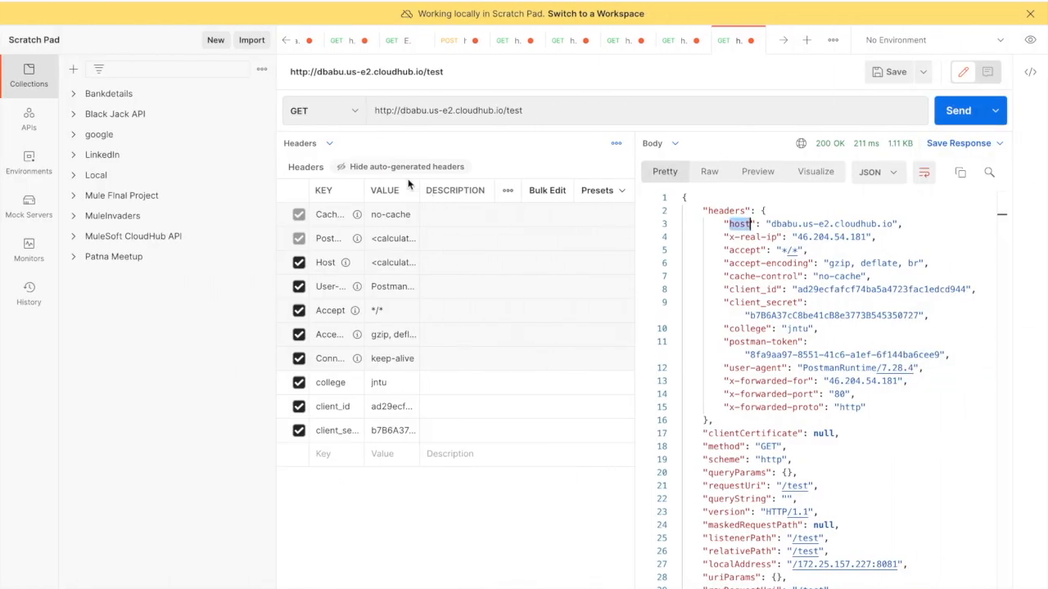
# Step: Send /test using Basic Auth with the client id and secret, getting 401 Unauthorized
pyautogui.click(300, 143)
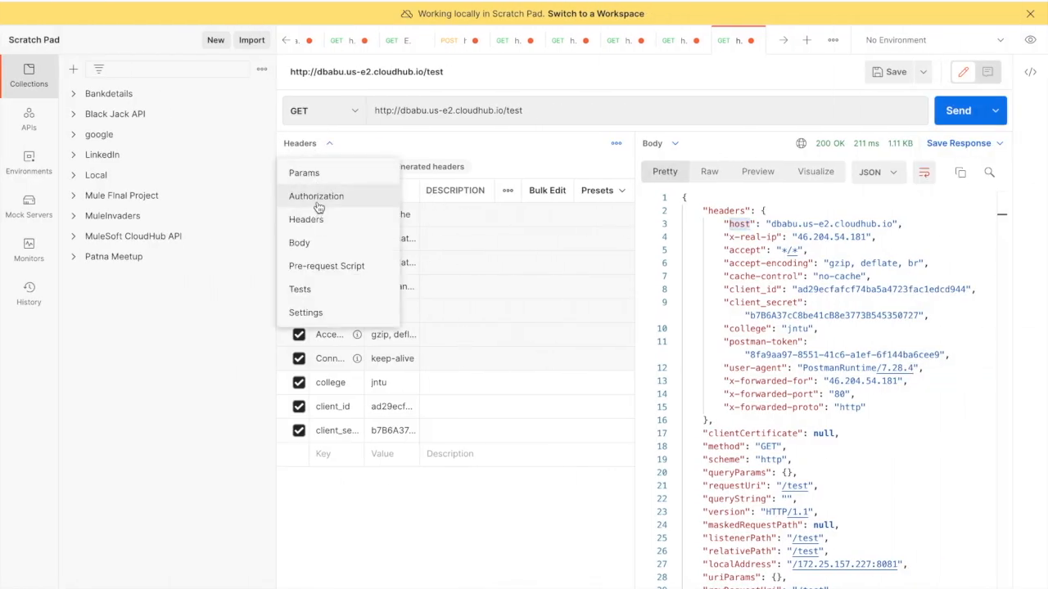
pyautogui.click(316, 195)
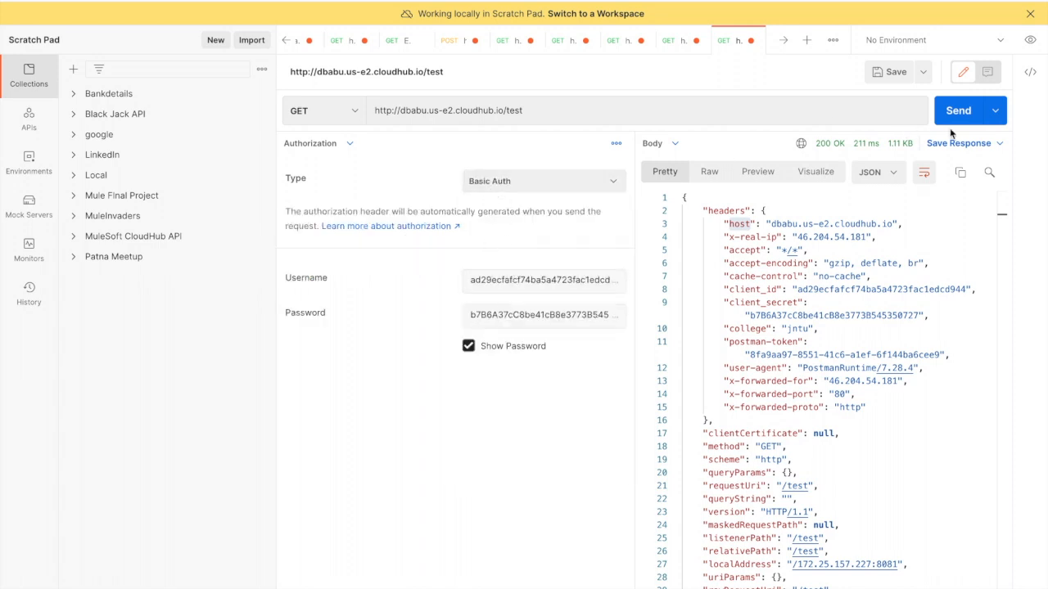
pyautogui.click(958, 110)
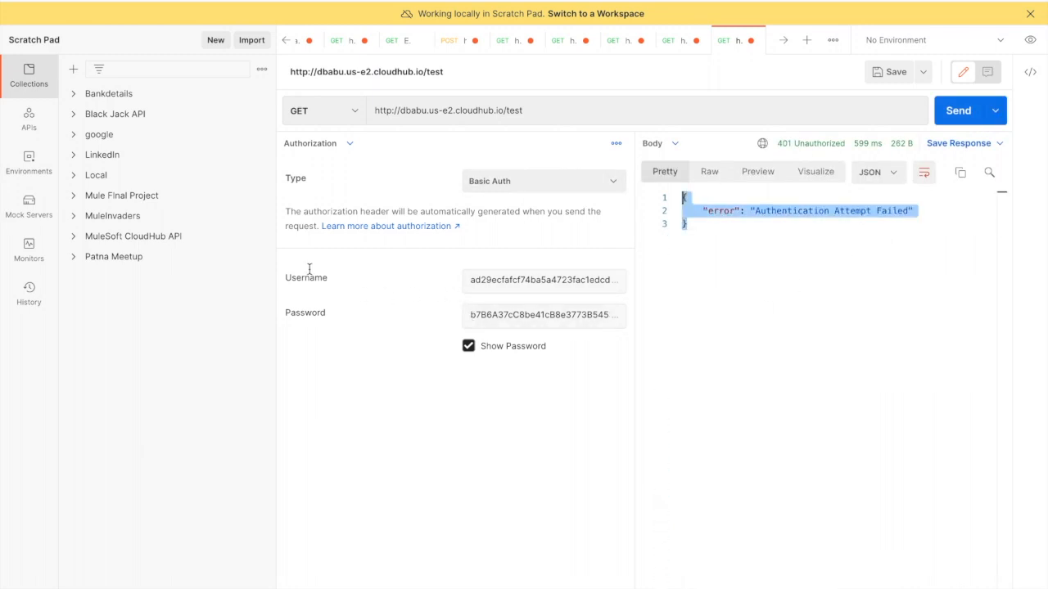
# Step: Resend /test with Basic Auth username root and the policy password, receiving 200 OK
pyautogui.doubleClick(541, 280)
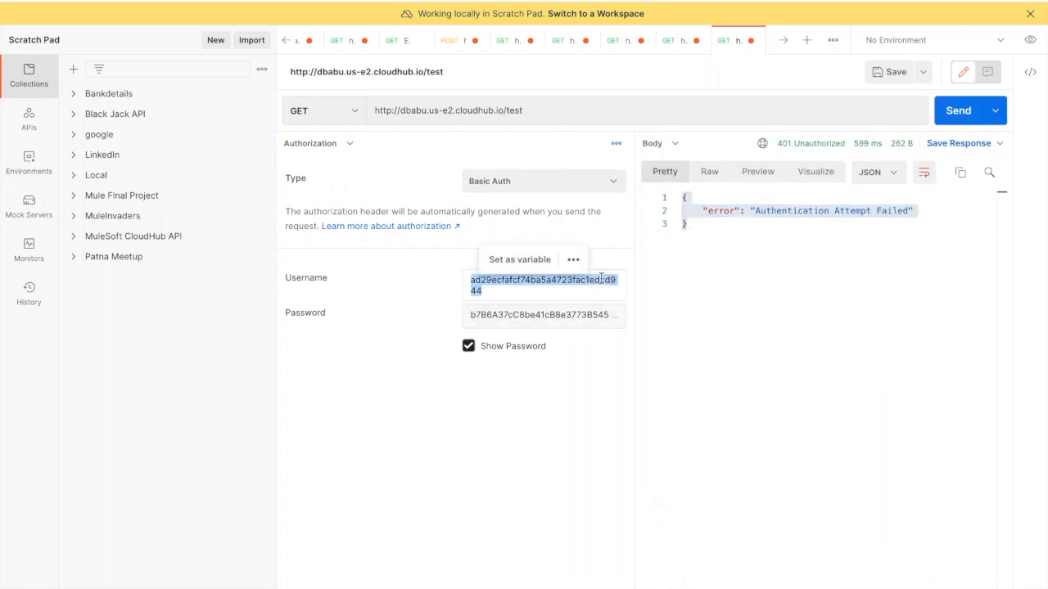
pyautogui.write('root')
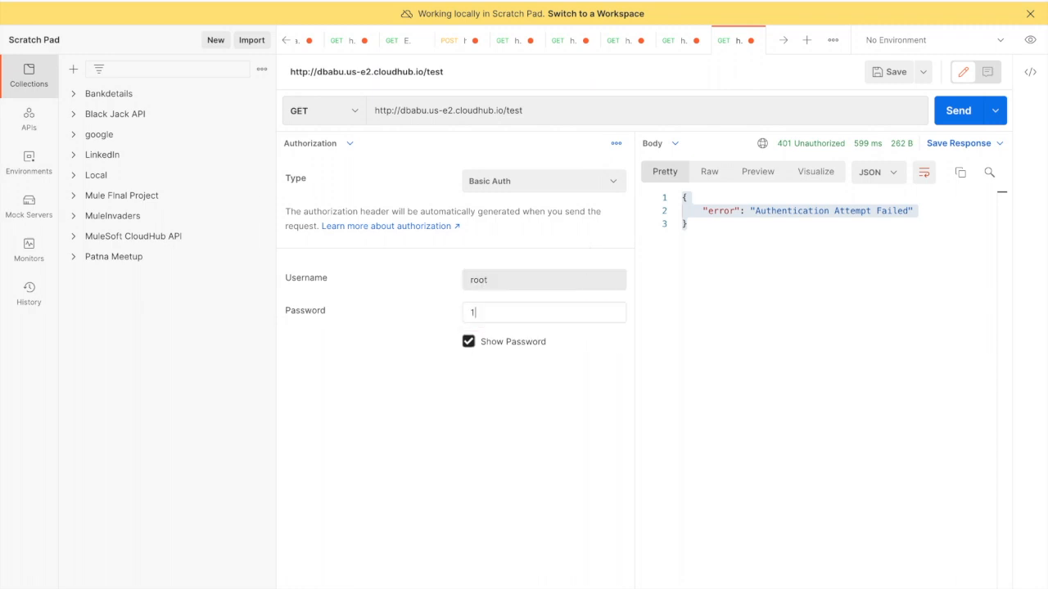
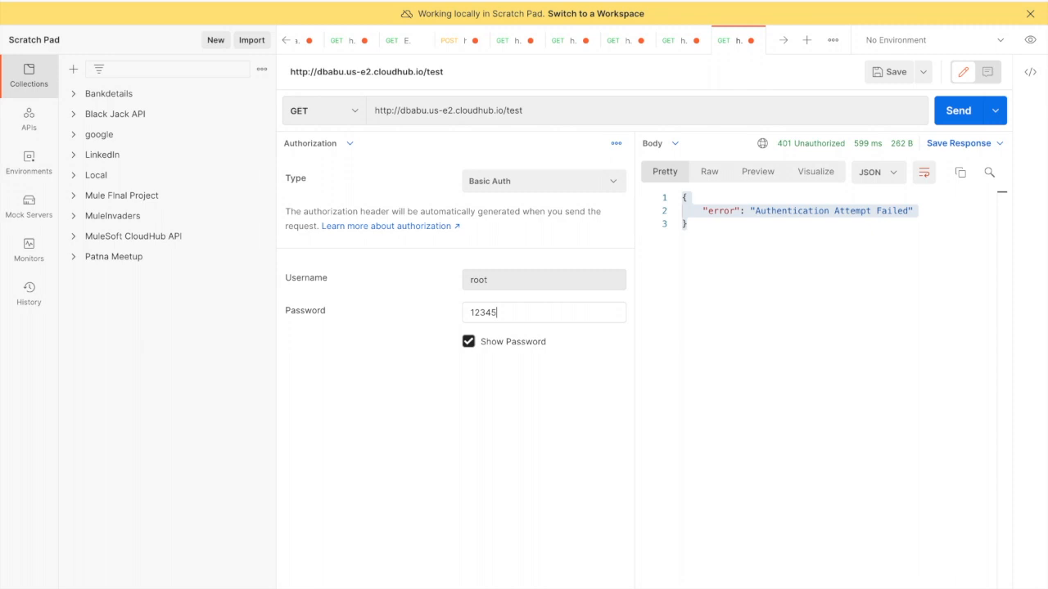
pyautogui.click(958, 110)
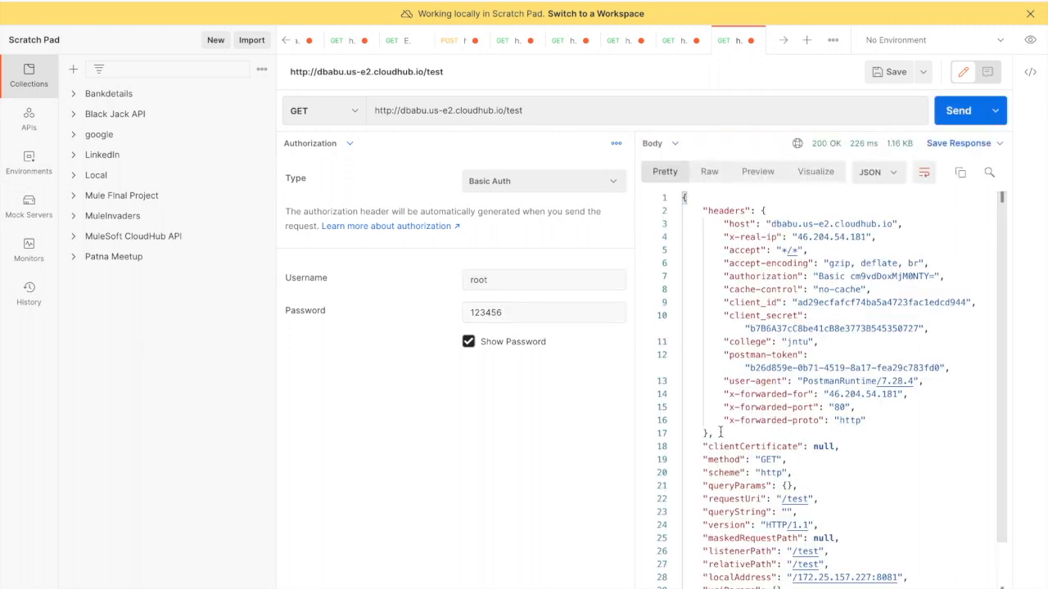